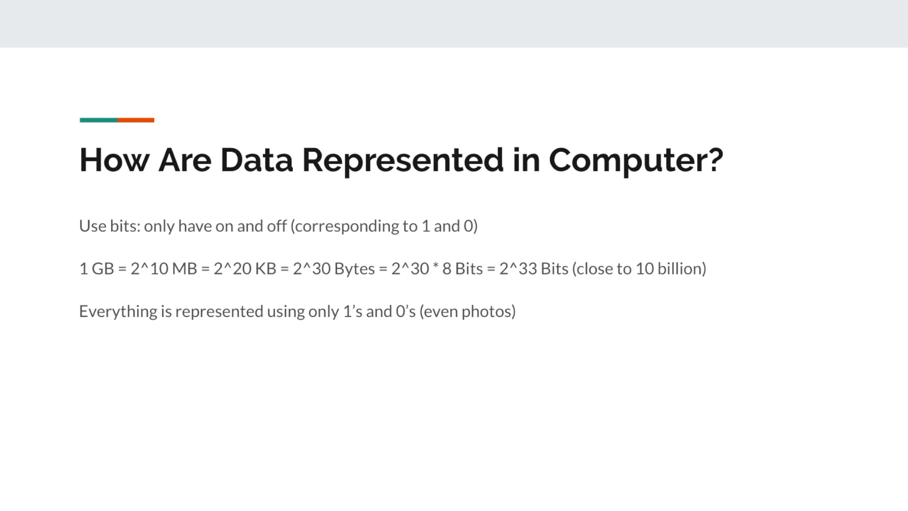
mouse_move(529, 296)
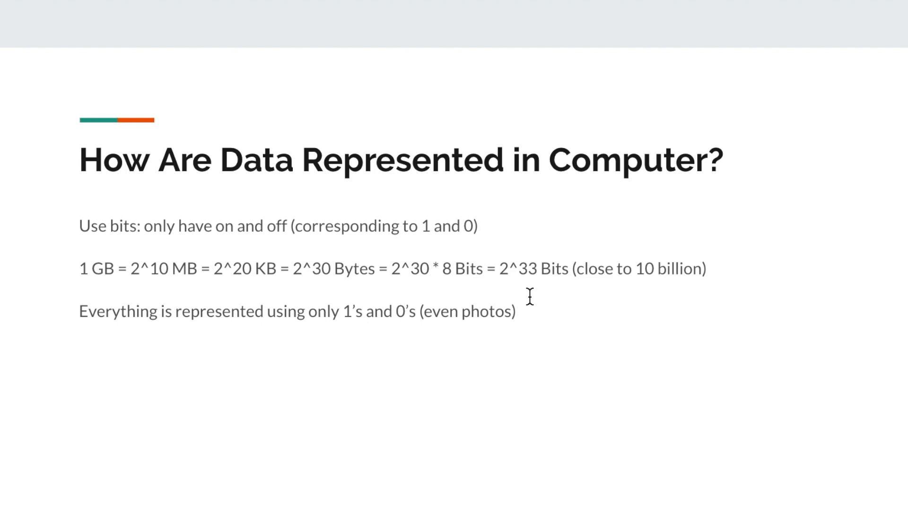
Advance to the 'Integer (Int)' slide on the 32-bit integer range and other integer types
key("Right")
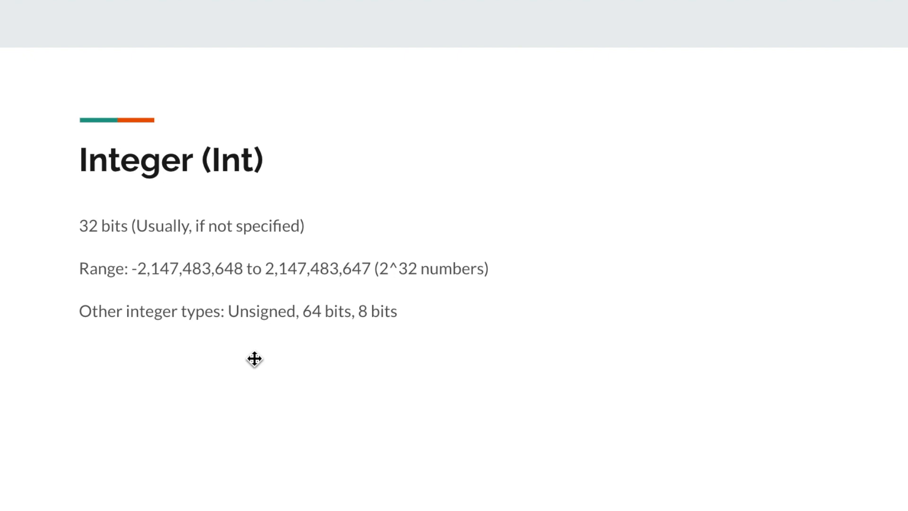
mouse_move(299, 350)
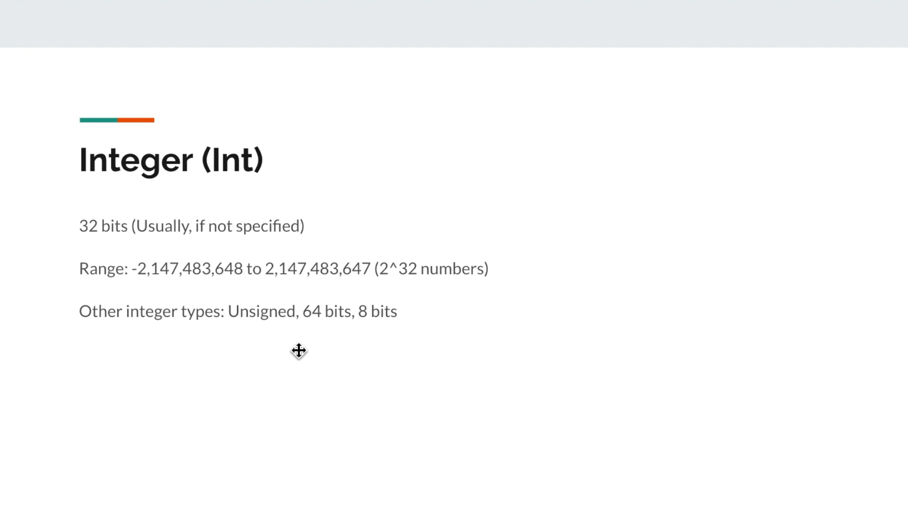
mouse_move(321, 347)
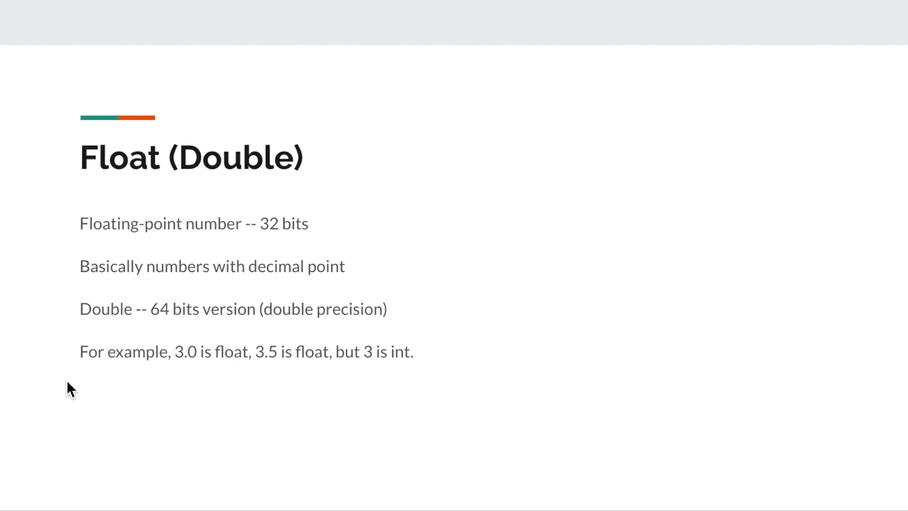
mouse_move(321, 376)
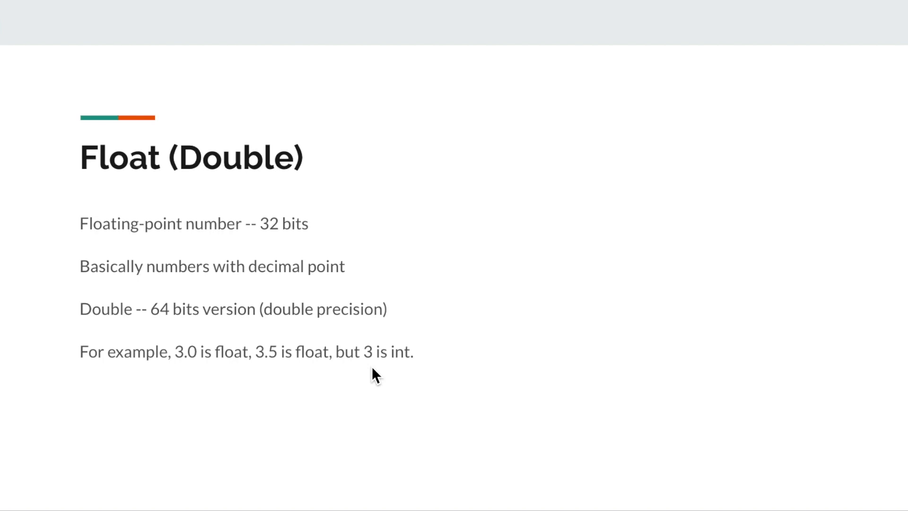
mouse_move(180, 381)
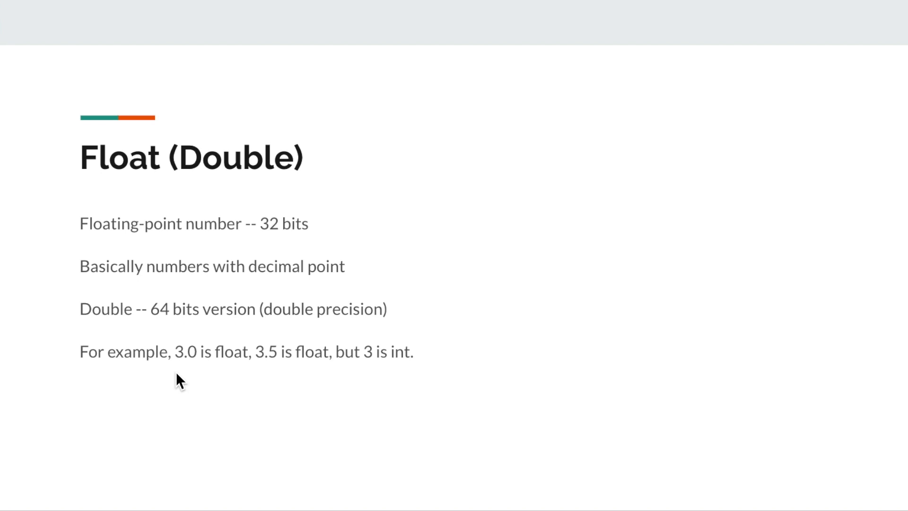
mouse_move(118, 341)
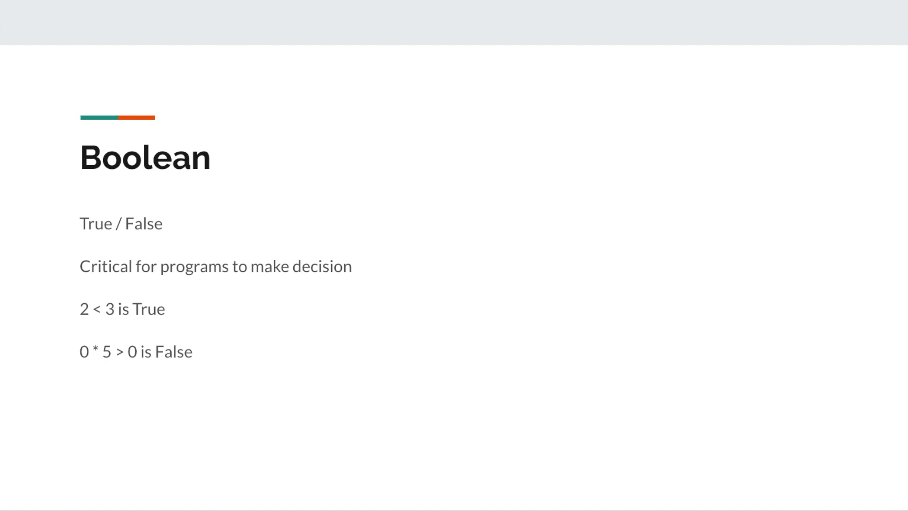
mouse_move(17, 346)
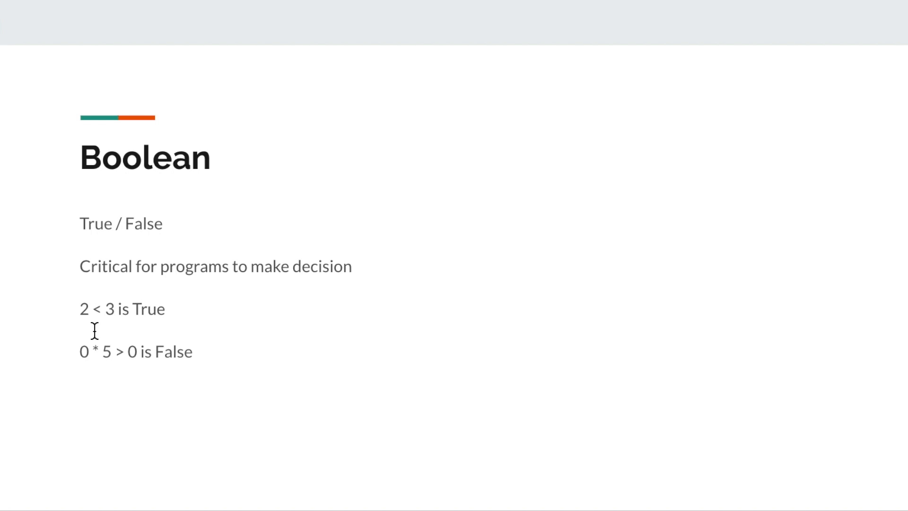
mouse_move(94, 369)
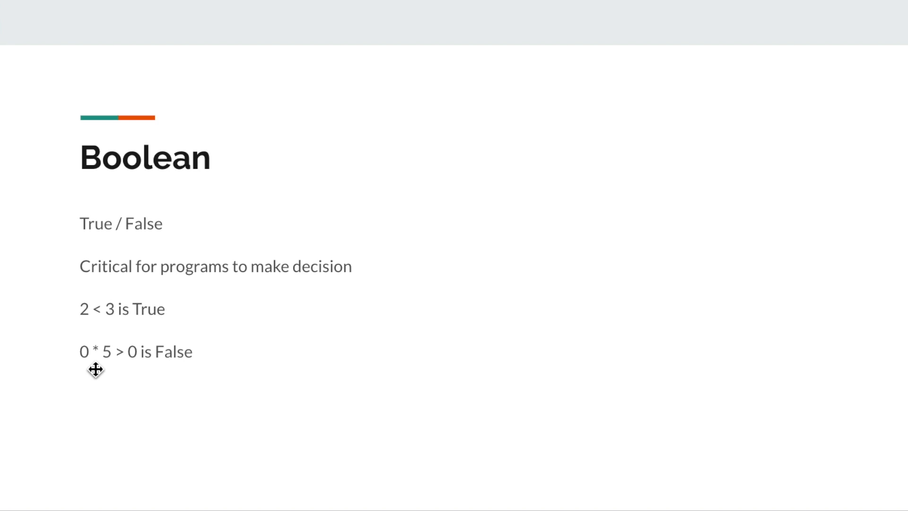
key("Right")
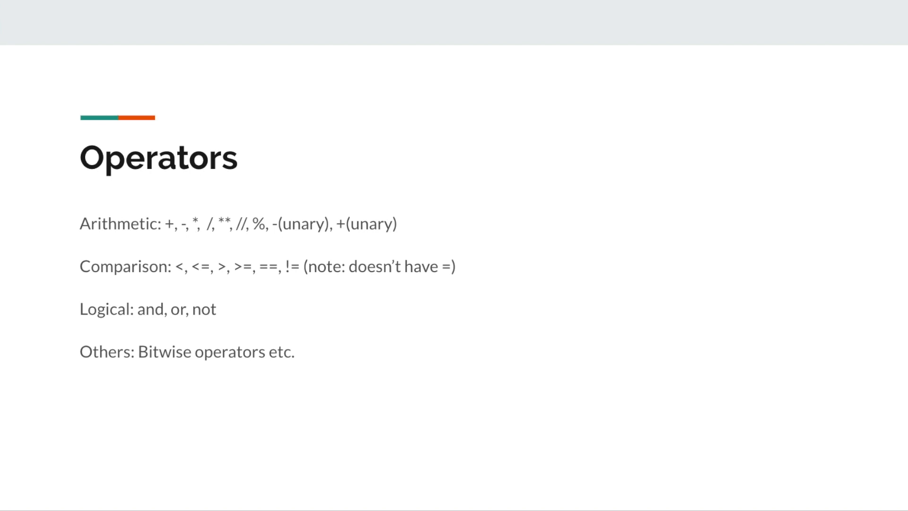
mouse_move(166, 244)
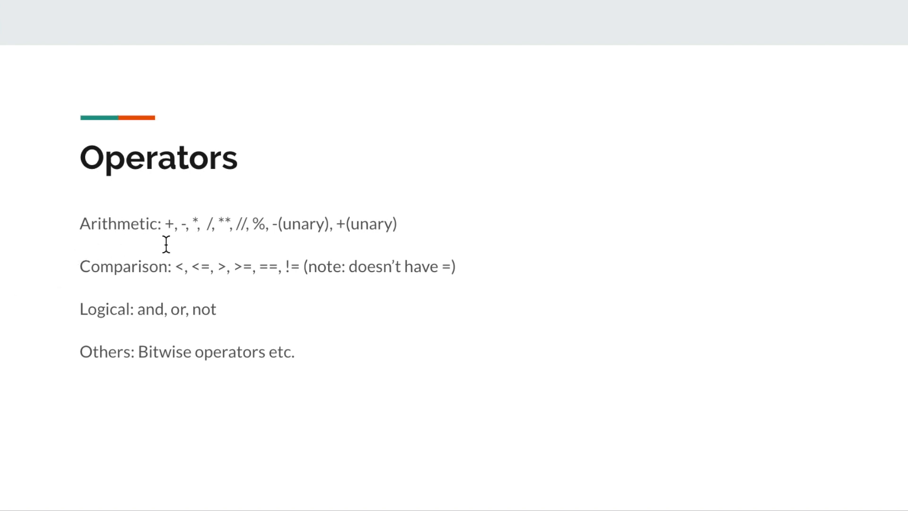
mouse_move(196, 244)
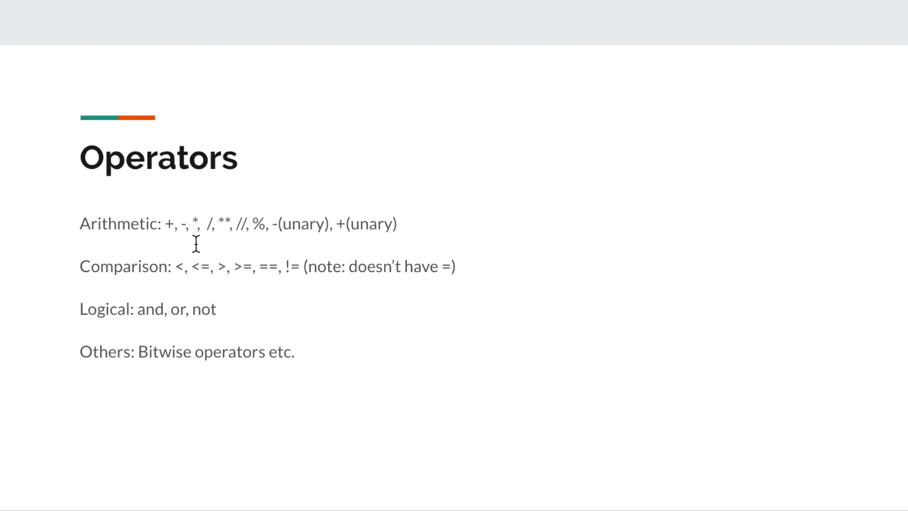
mouse_move(208, 242)
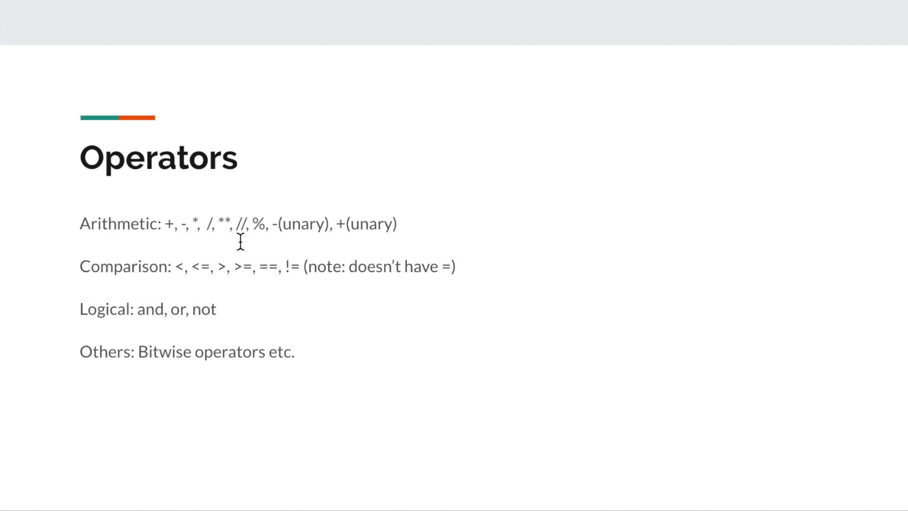
mouse_move(260, 241)
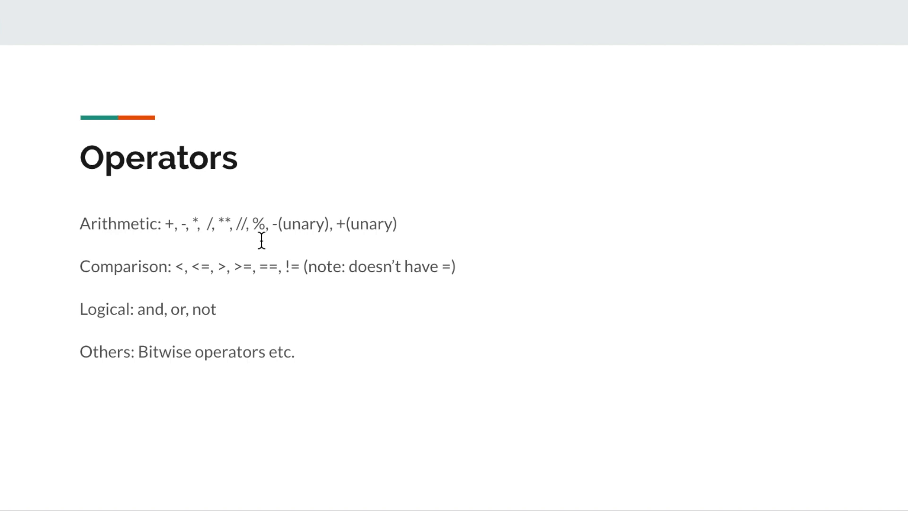
mouse_move(179, 285)
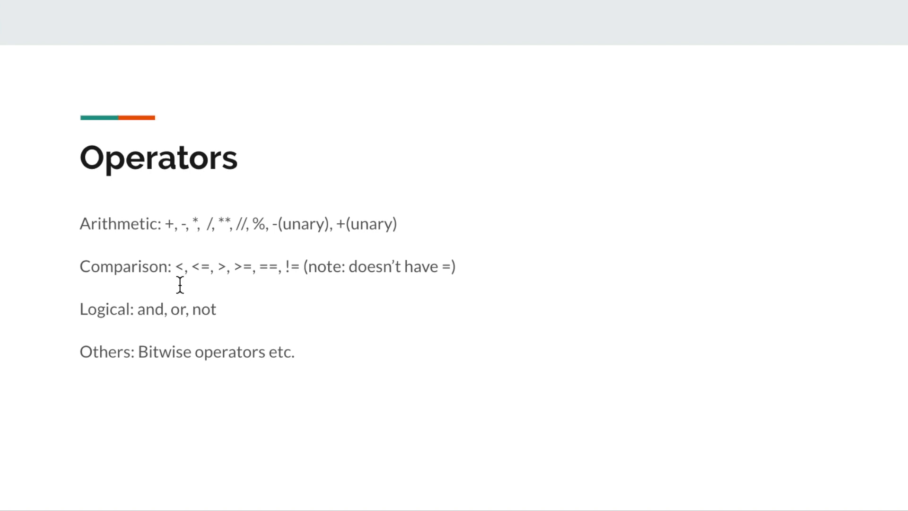
mouse_move(221, 285)
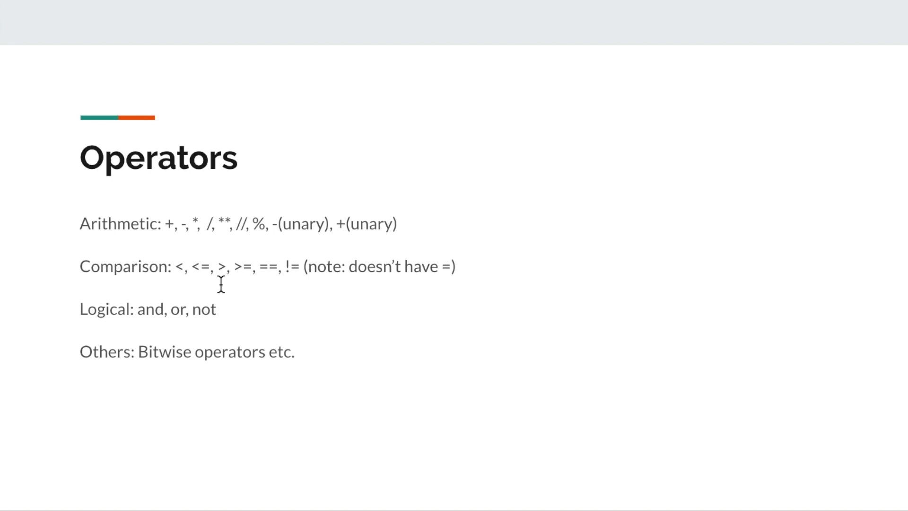
mouse_move(250, 286)
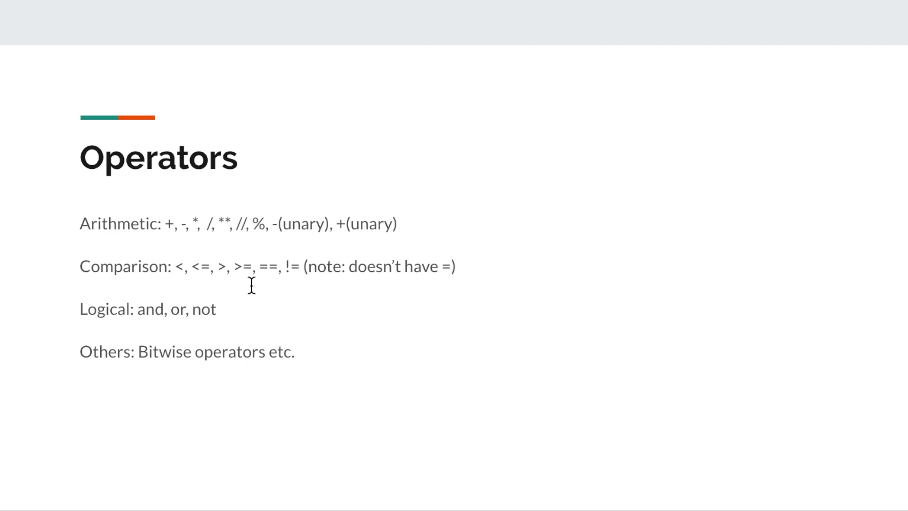
mouse_move(262, 285)
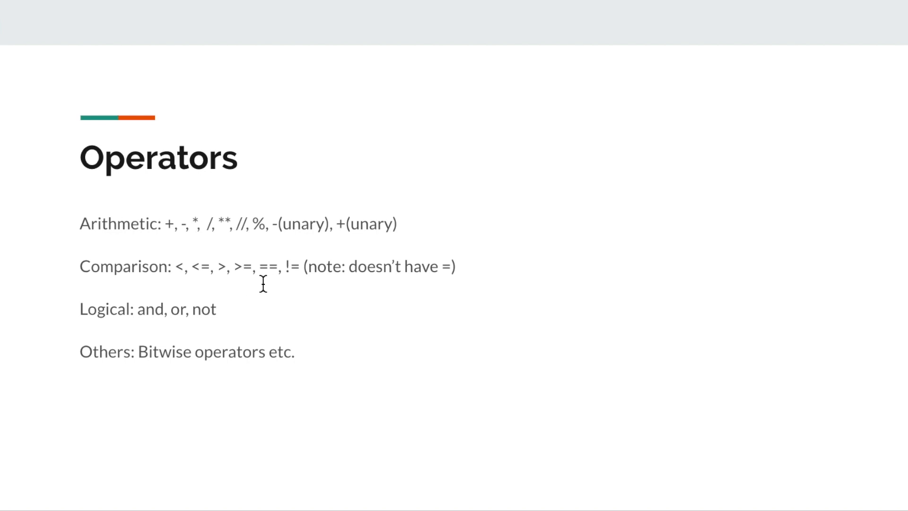
mouse_move(292, 285)
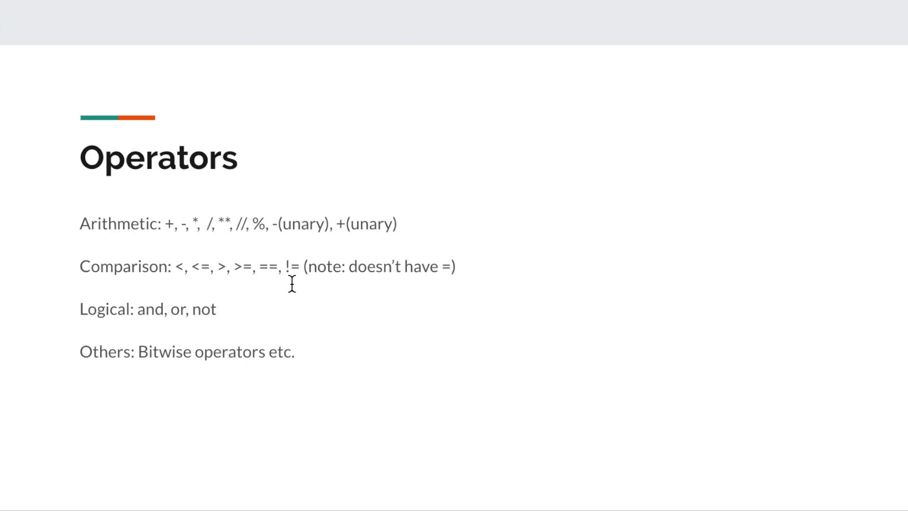
mouse_move(388, 283)
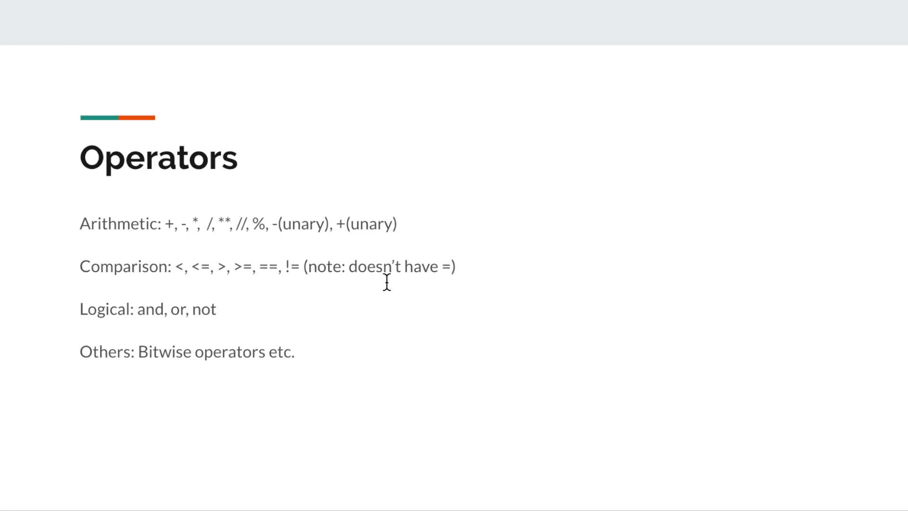
mouse_move(100, 331)
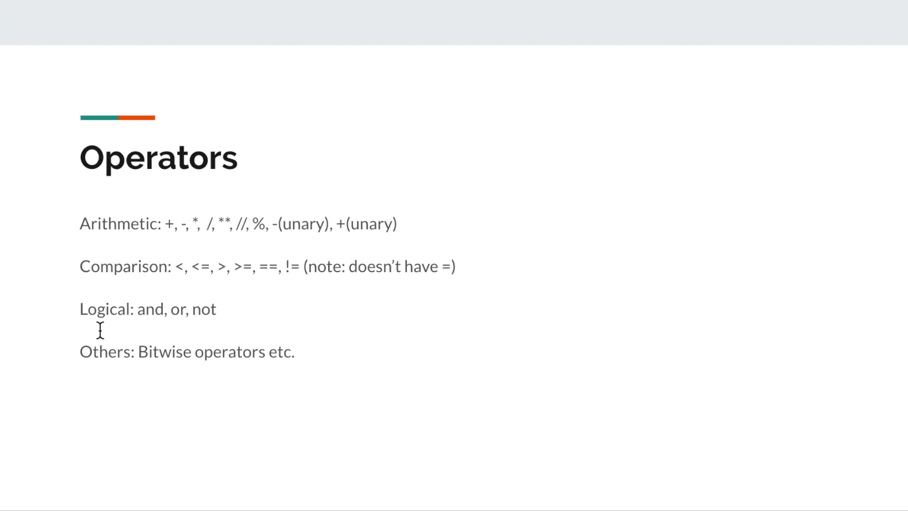
mouse_move(207, 330)
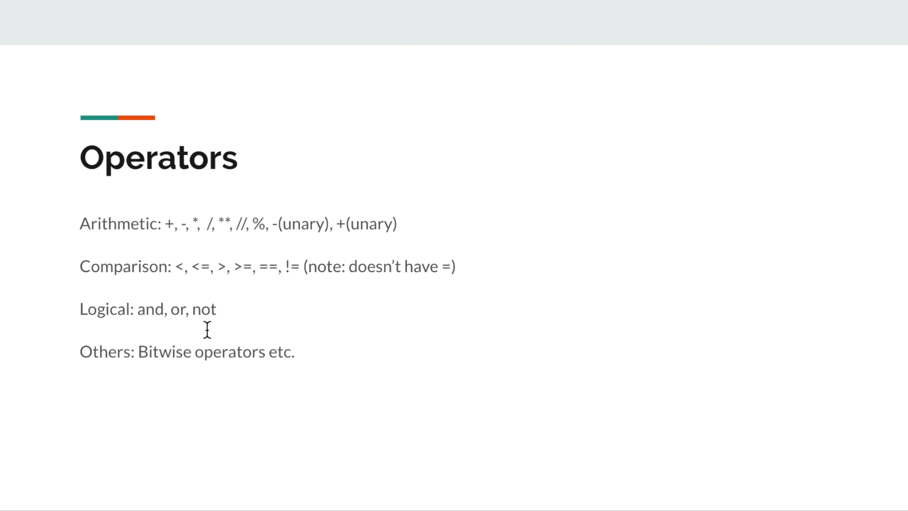